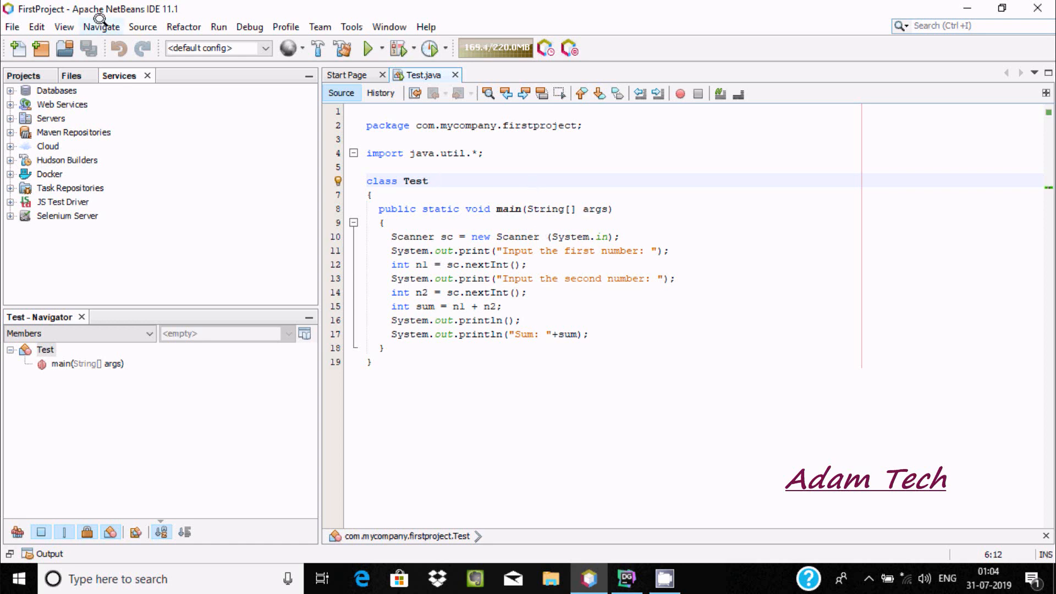
mouse_move(455, 191)
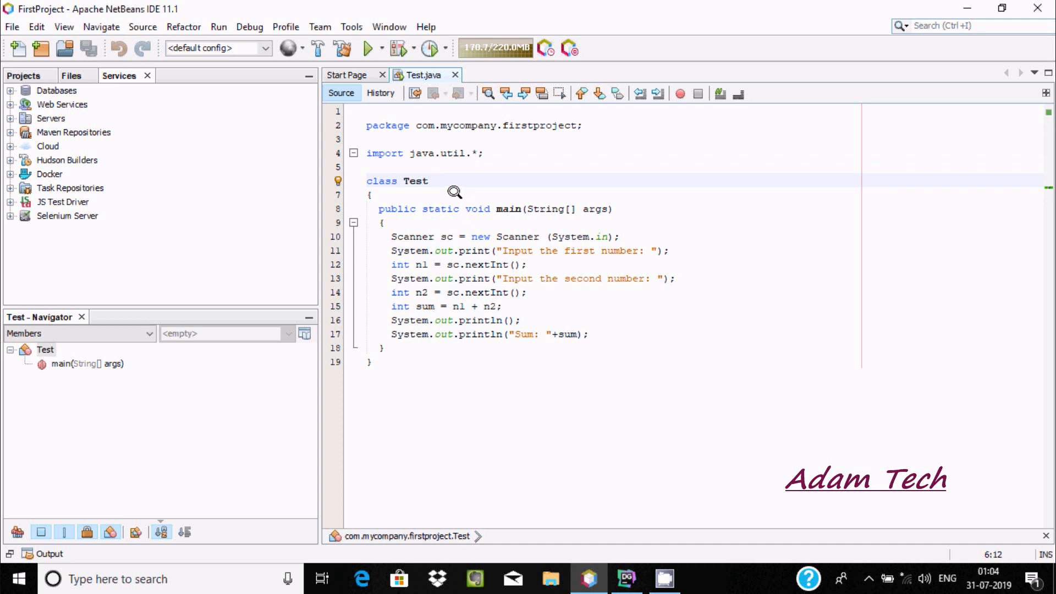
mouse_move(154, 93)
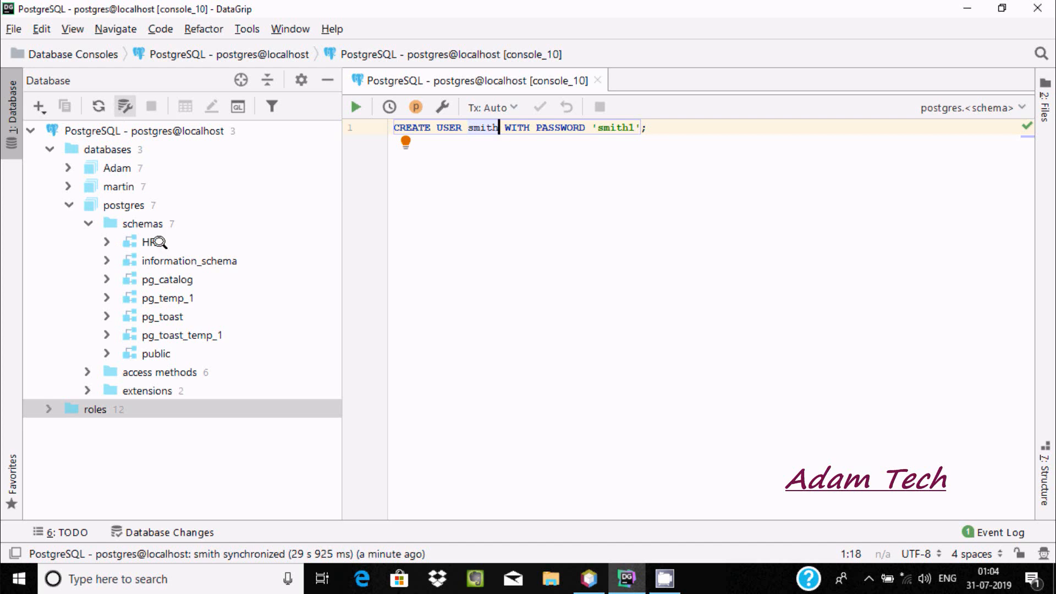
Step: From the Services tree's Databases node, start the New Connection wizard
click(587, 580)
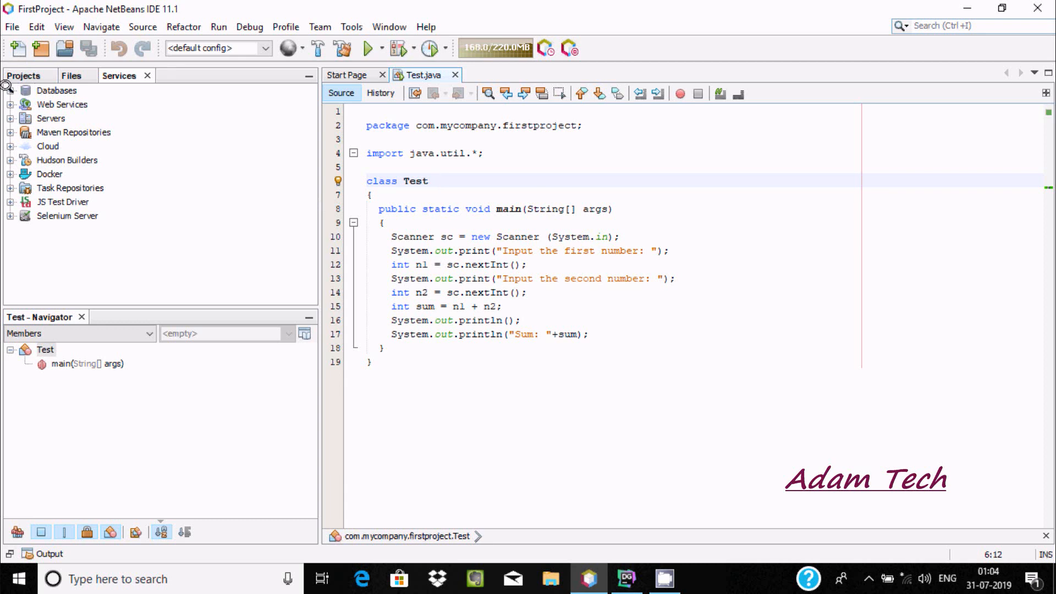
click(434, 181)
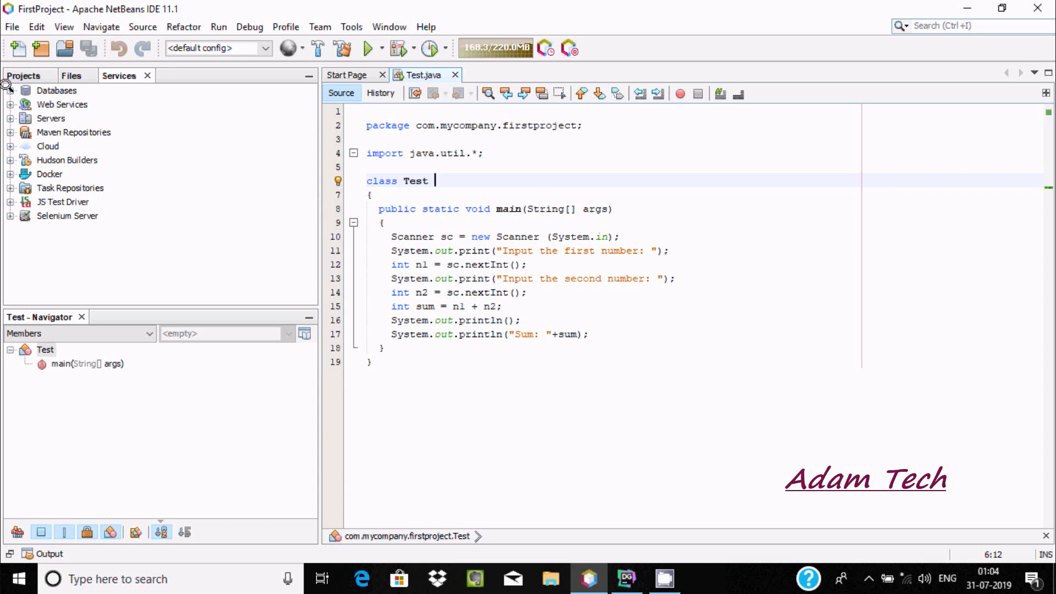
click(9, 90)
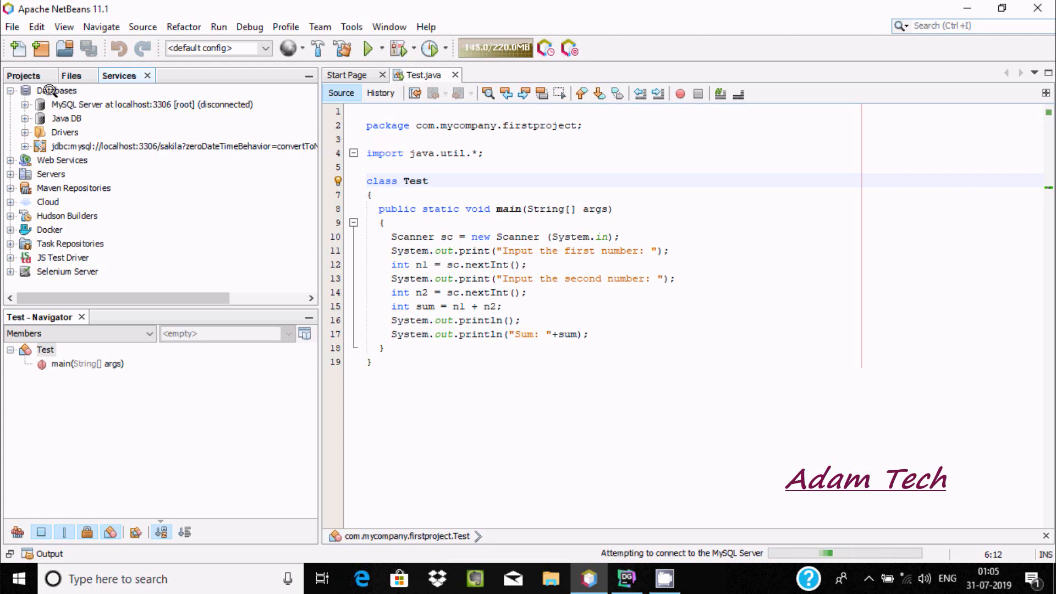
right_click(60, 90)
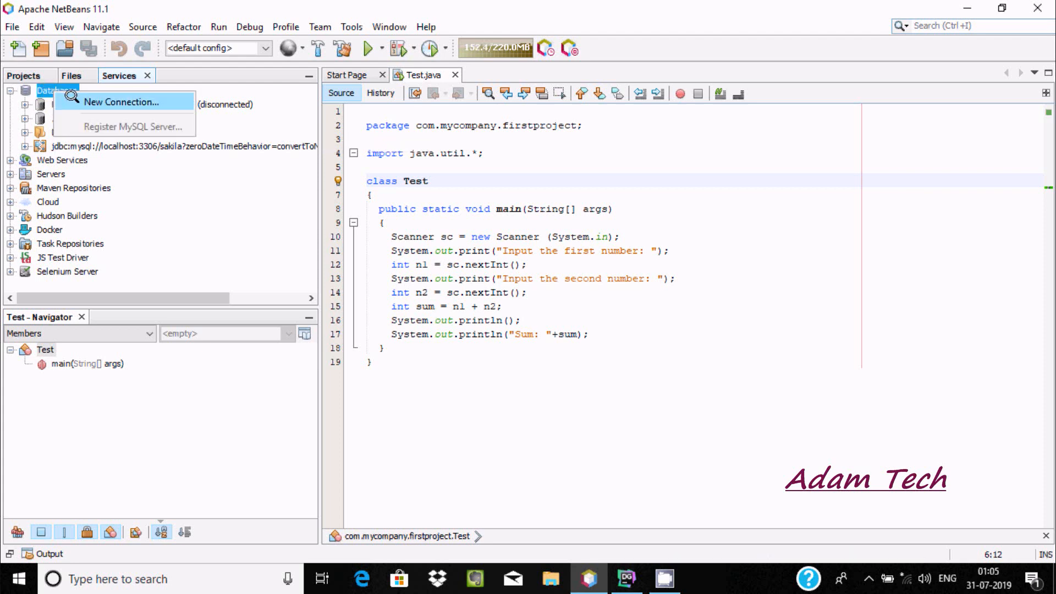
click(123, 101)
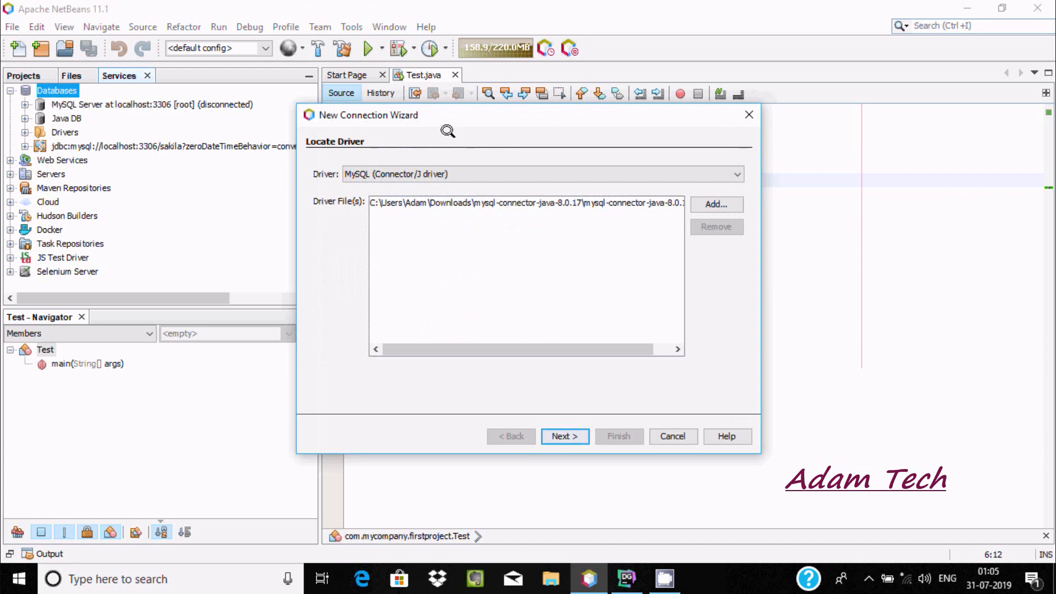
Step: Choose PostgreSQL as the driver, listing its postgresql-42.2.5 jar
click(736, 174)
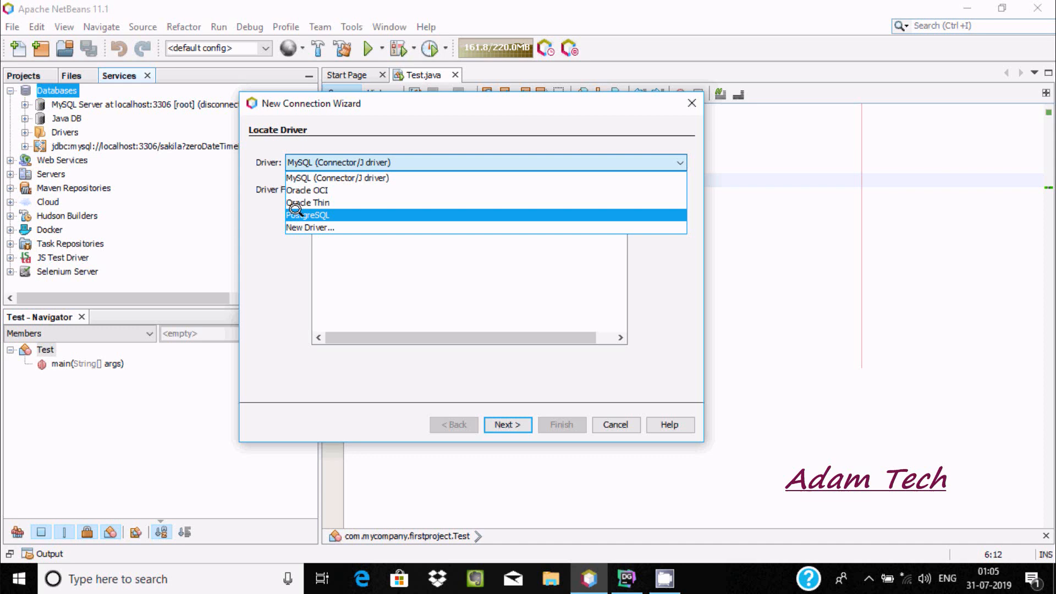
mouse_move(308, 215)
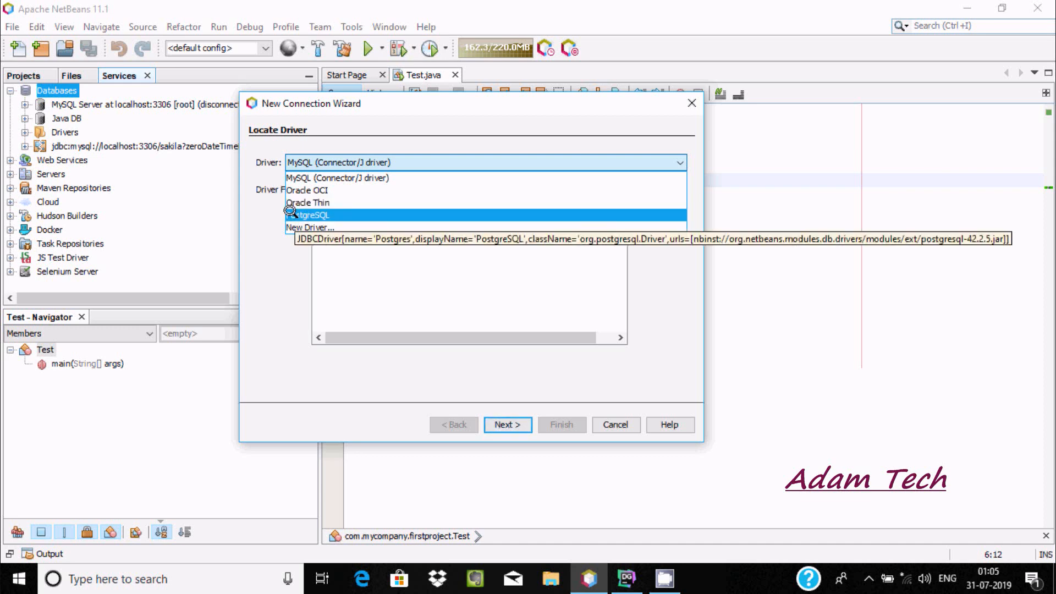
click(307, 215)
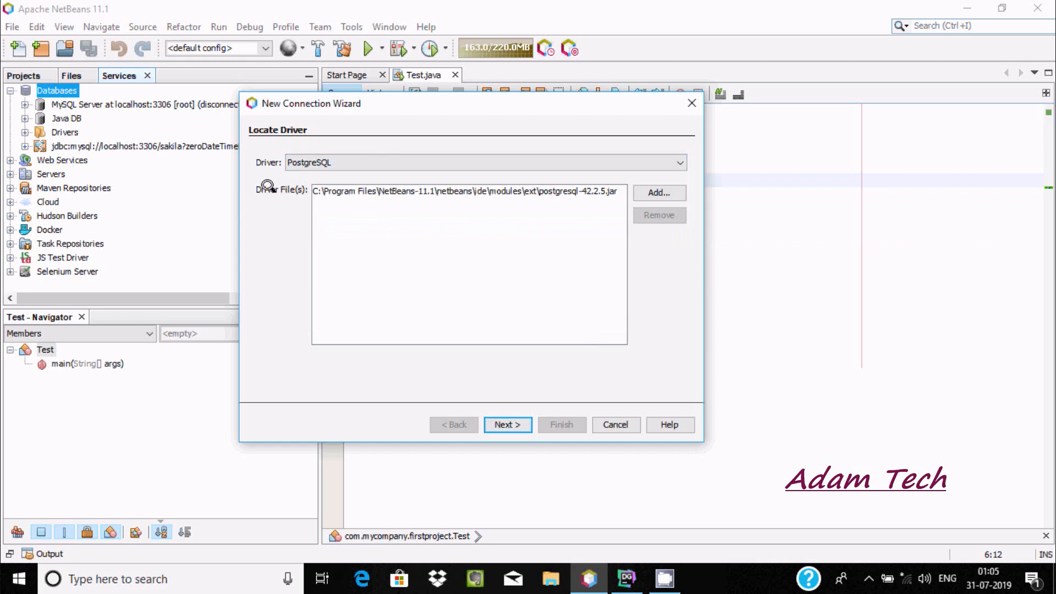
mouse_move(489, 184)
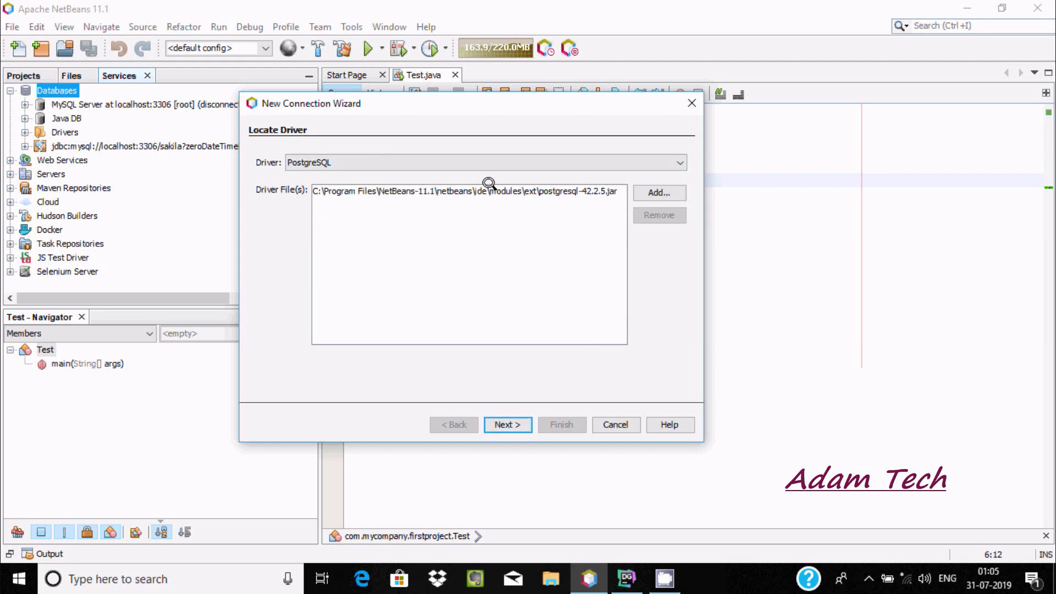
mouse_move(401, 188)
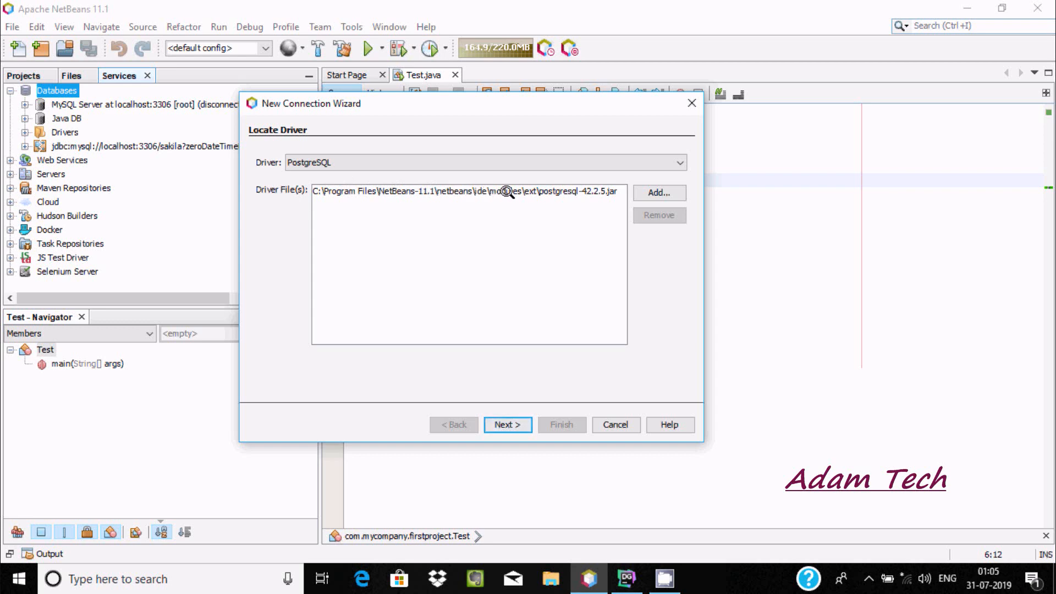
mouse_move(574, 191)
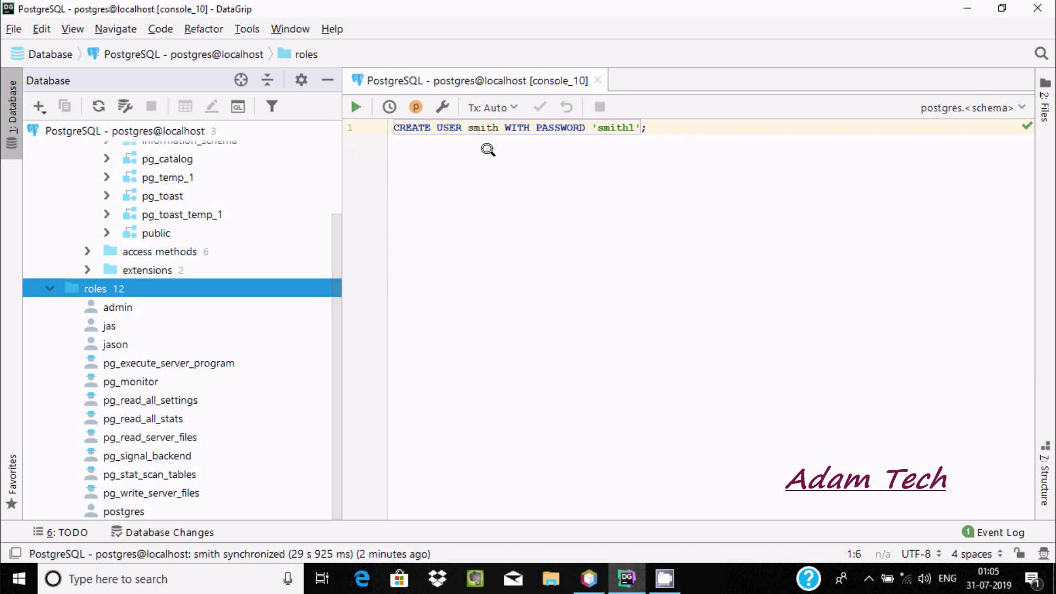
mouse_move(599, 130)
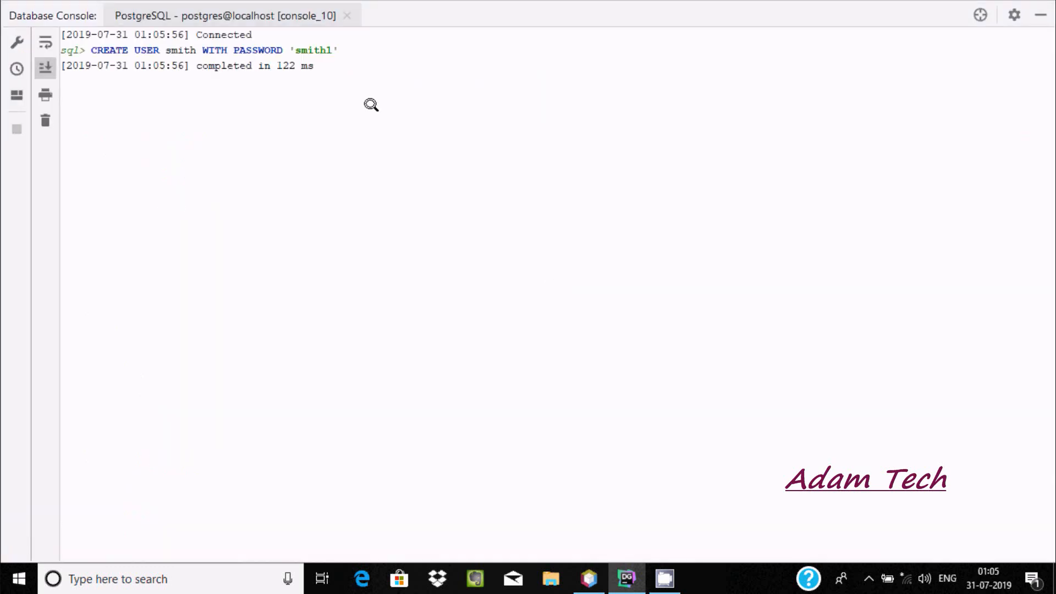
mouse_move(150, 50)
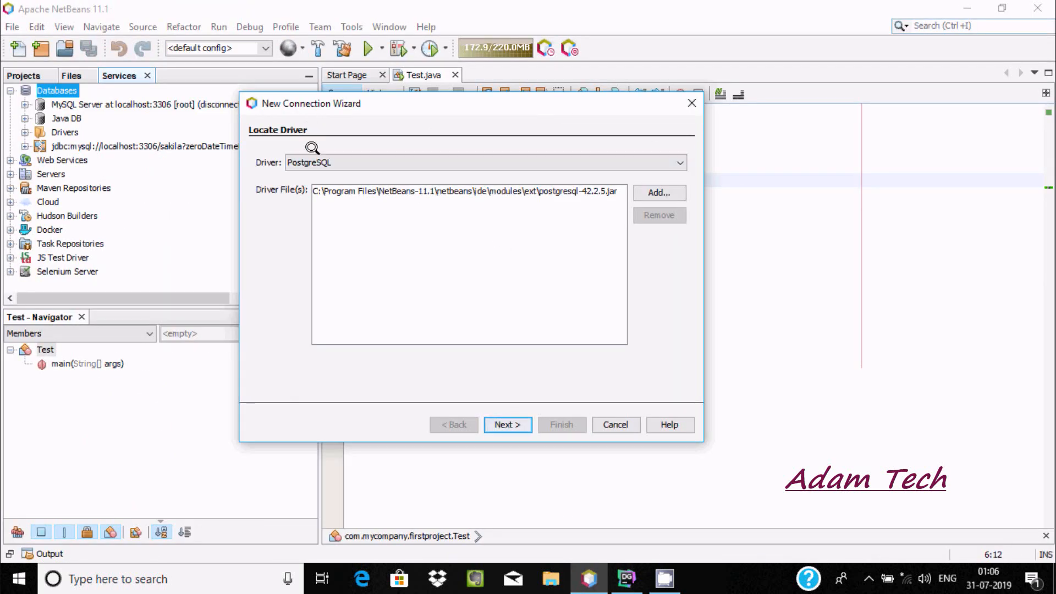
Step: Advance to connection details for localhost:5432/postgres, keeping PostgreSQL as driver name
click(508, 425)
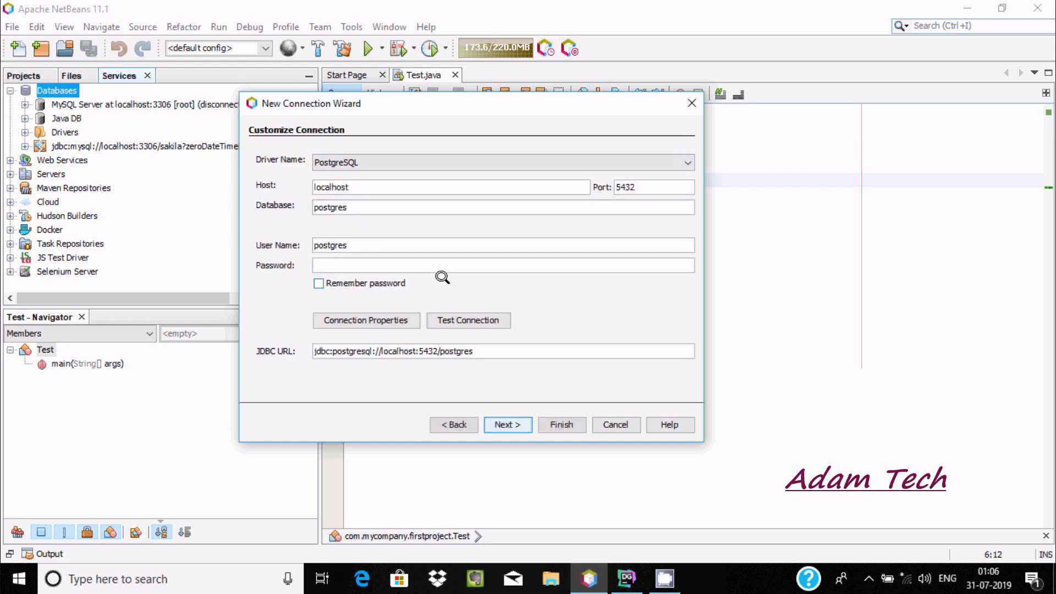
click(686, 163)
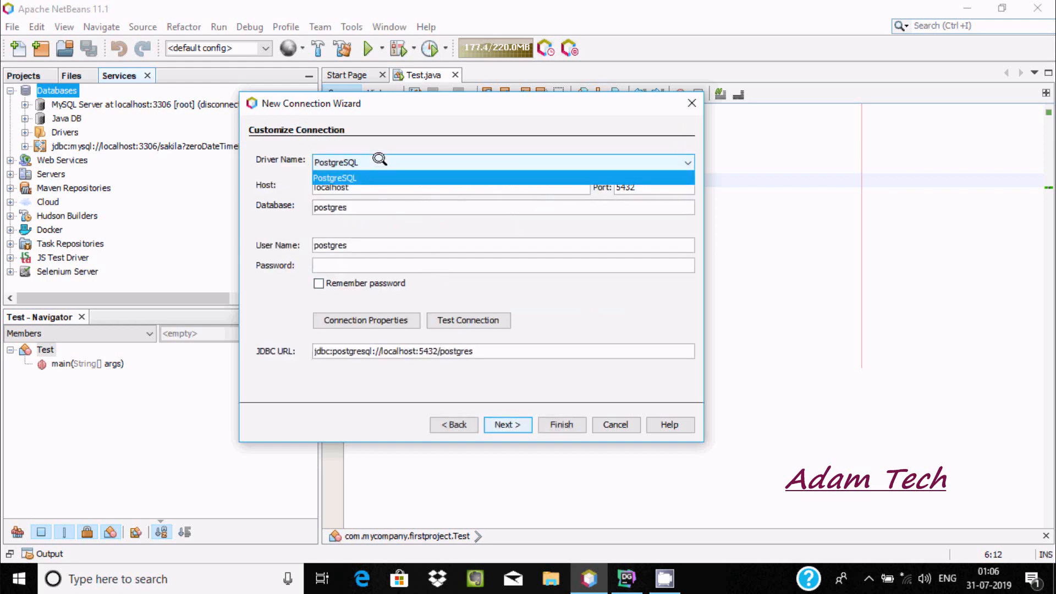
click(335, 177)
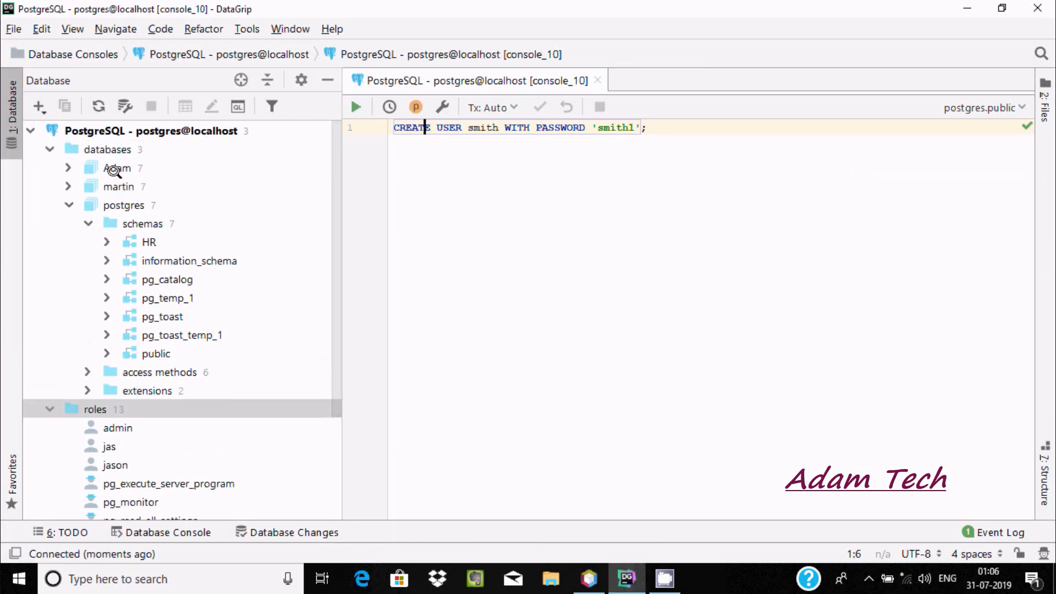
mouse_move(111, 185)
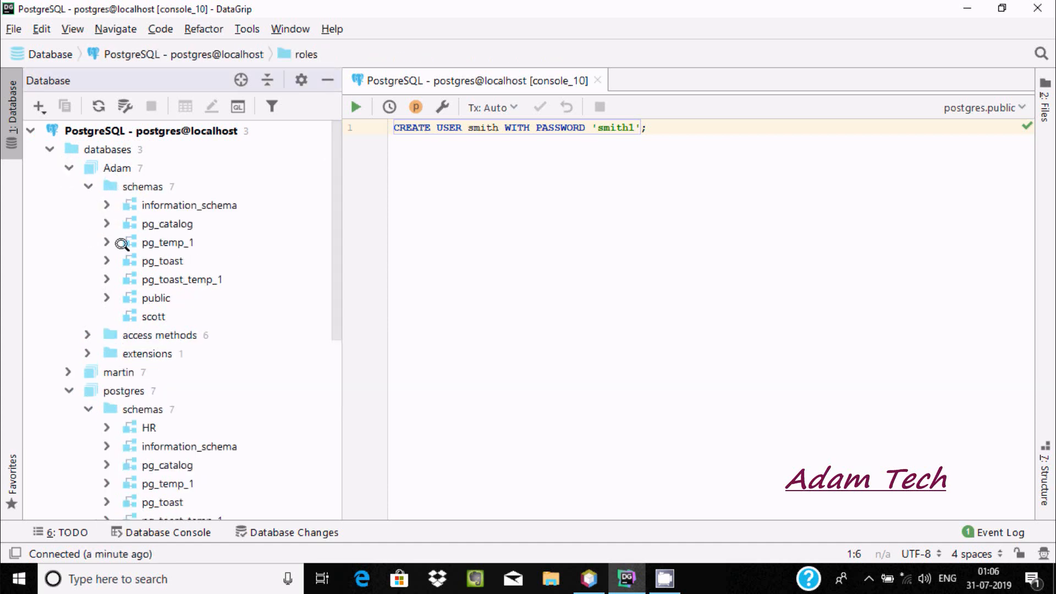
mouse_move(109, 298)
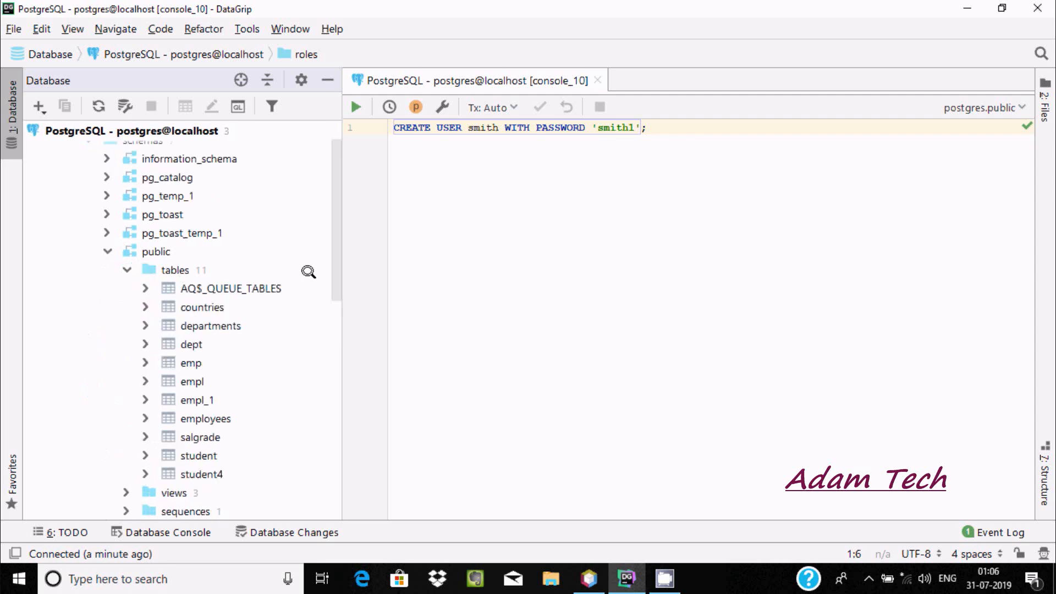
mouse_move(484, 244)
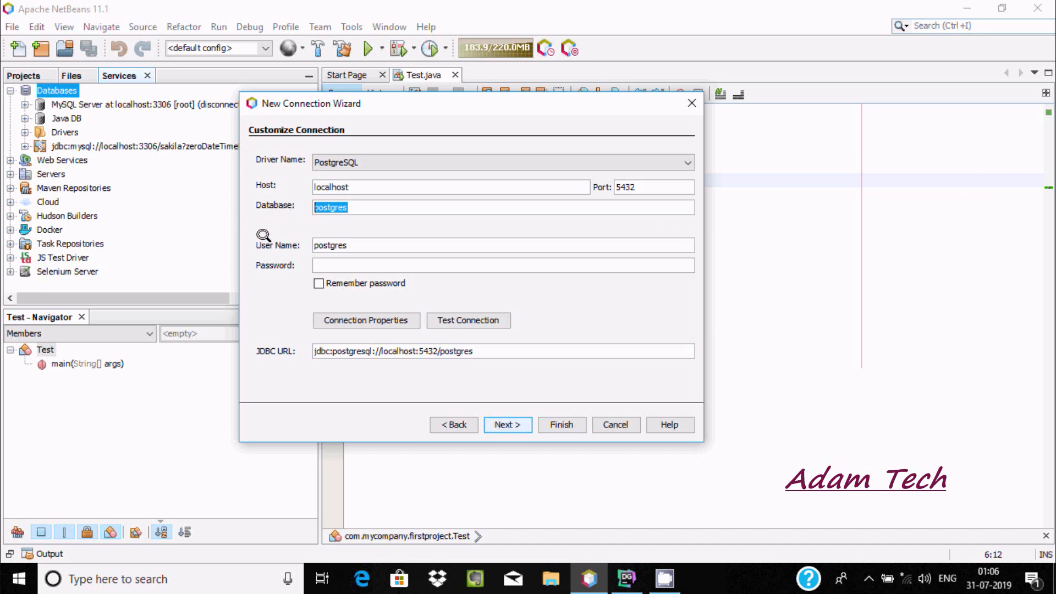
Step: Target database Adam with user name smith and enter smith's password
text(Adam)
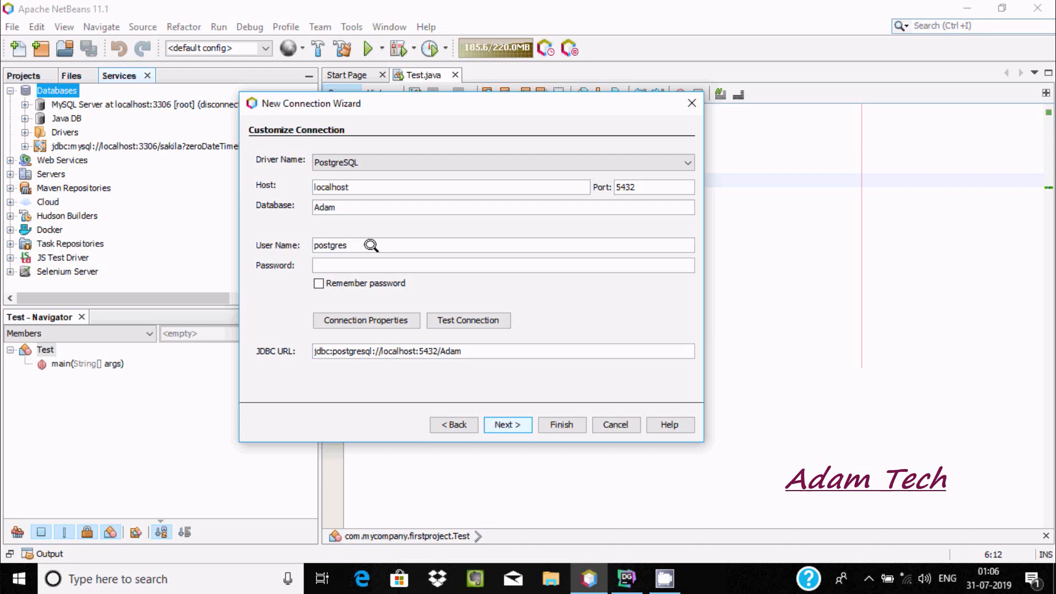
double_click(330, 246)
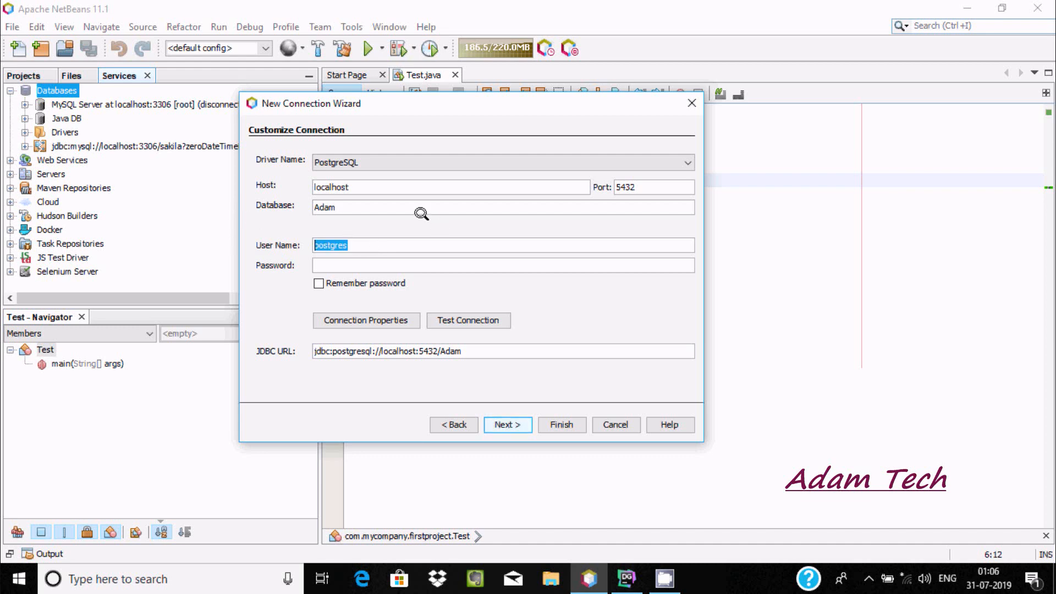
text(smith)
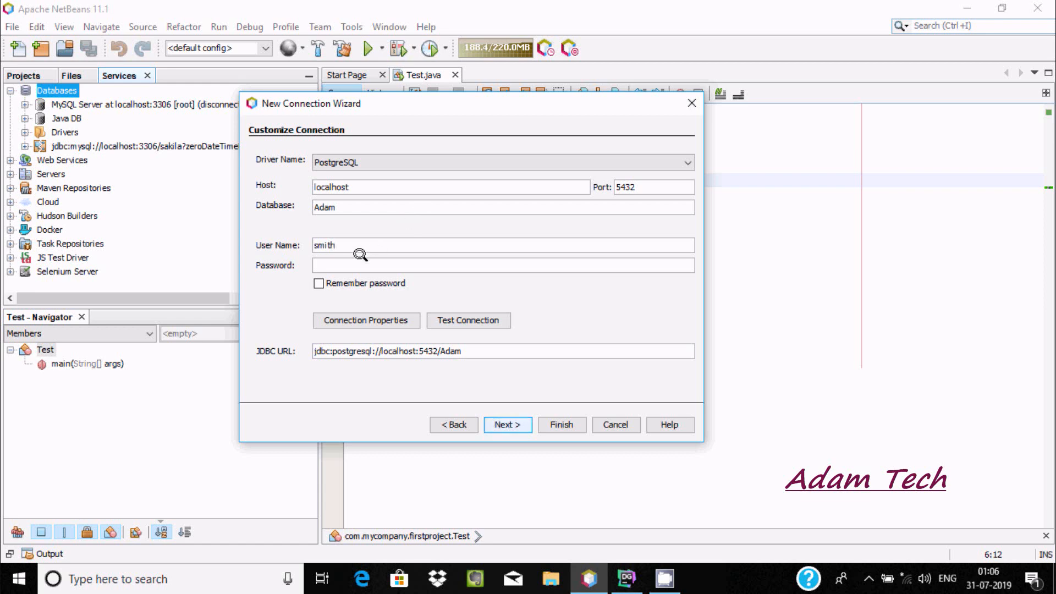
text(•)
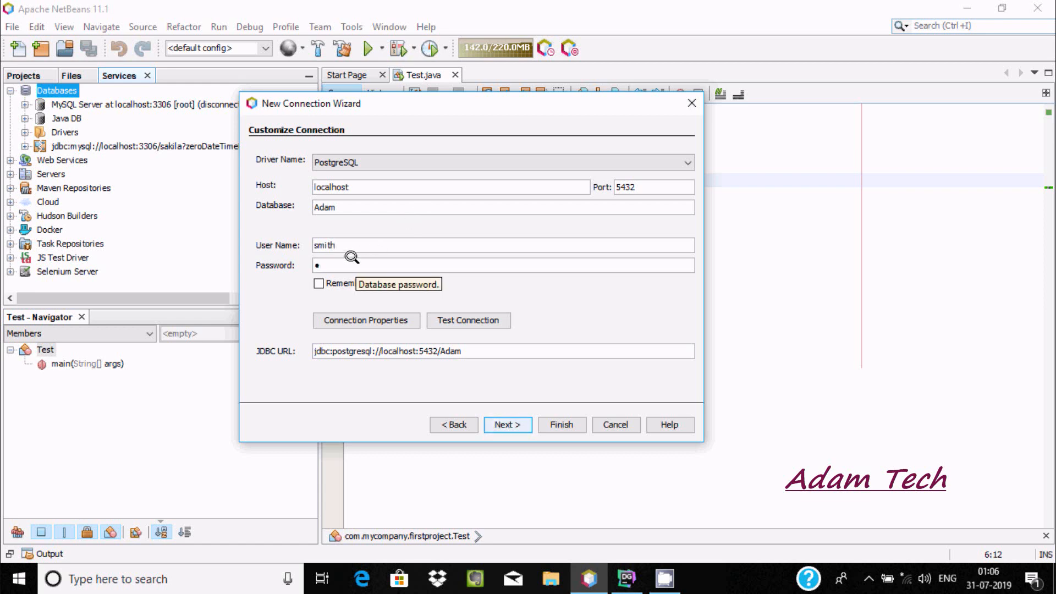
text(••)
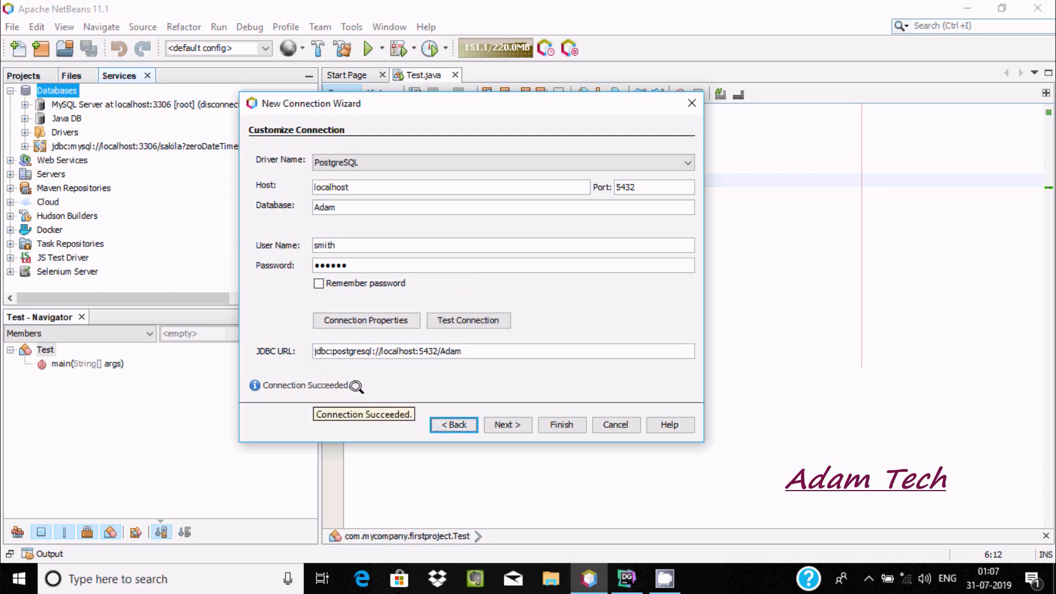
mouse_move(519, 206)
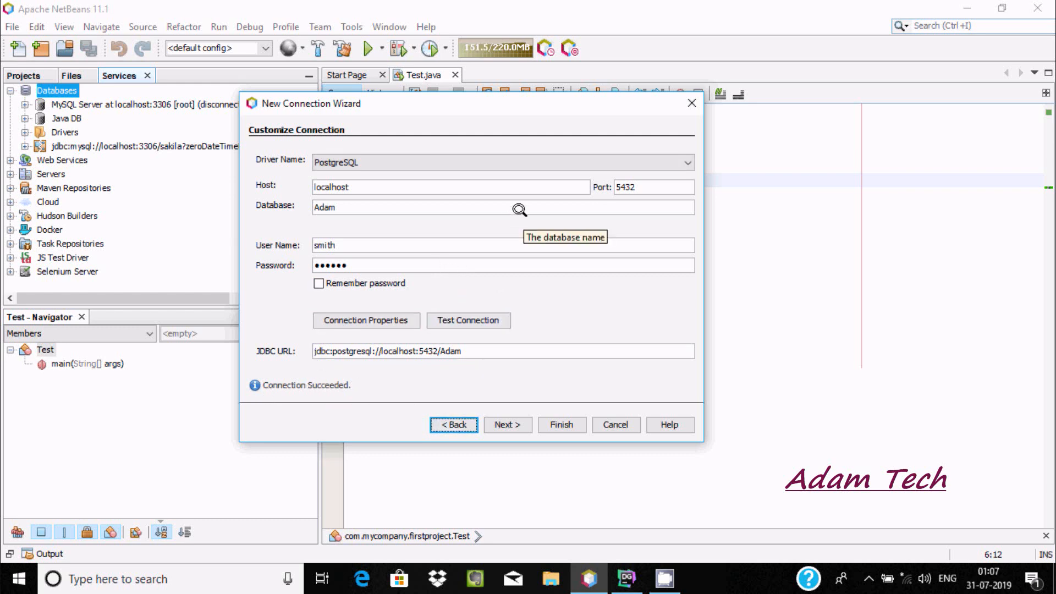
mouse_move(481, 195)
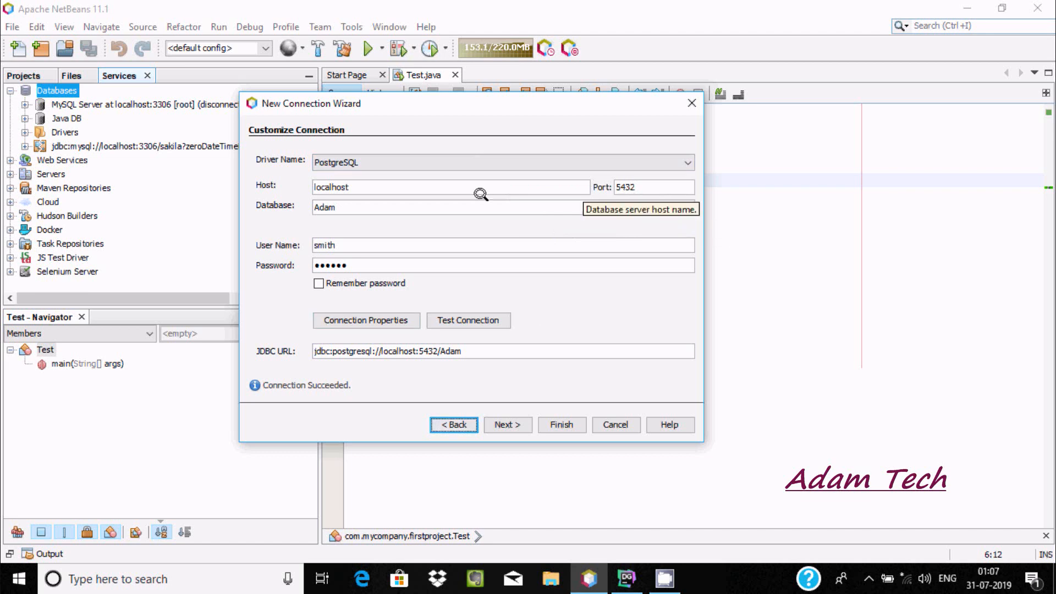
mouse_move(536, 289)
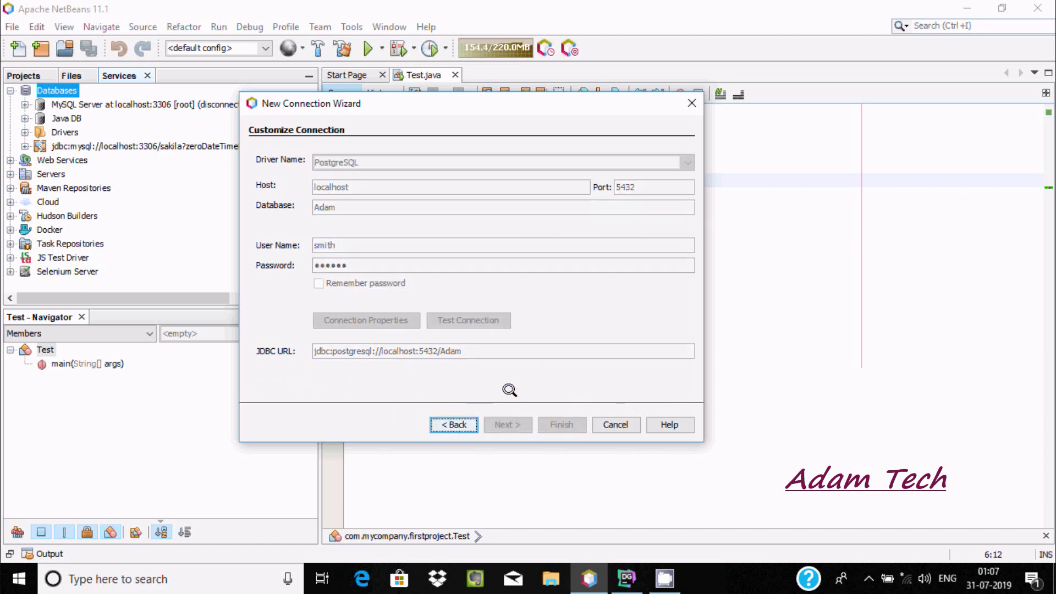
Step: Select the public schema and finish the wizard with the default connection name
click(507, 425)
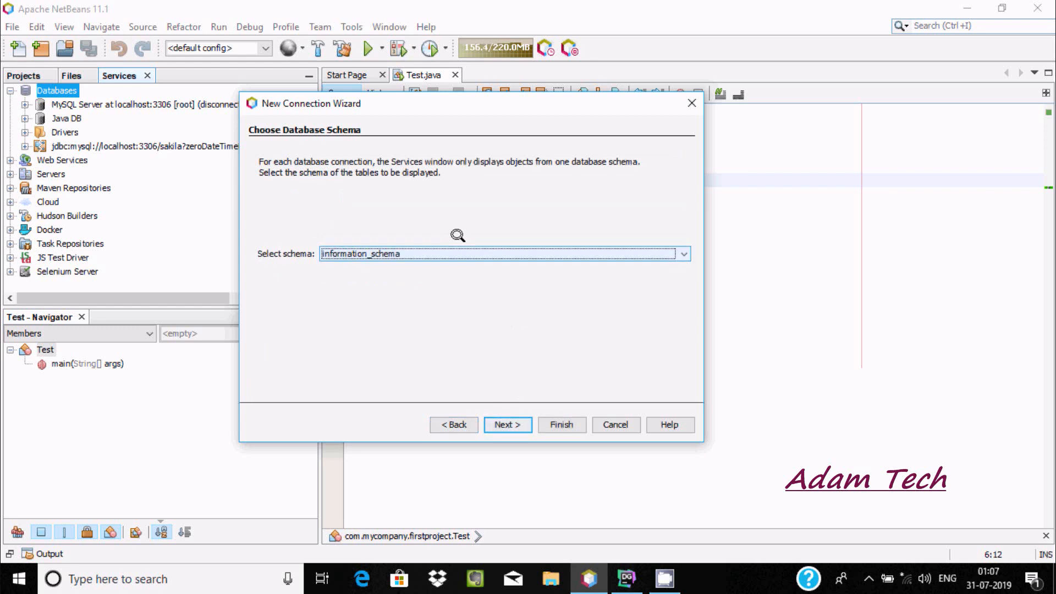
click(682, 254)
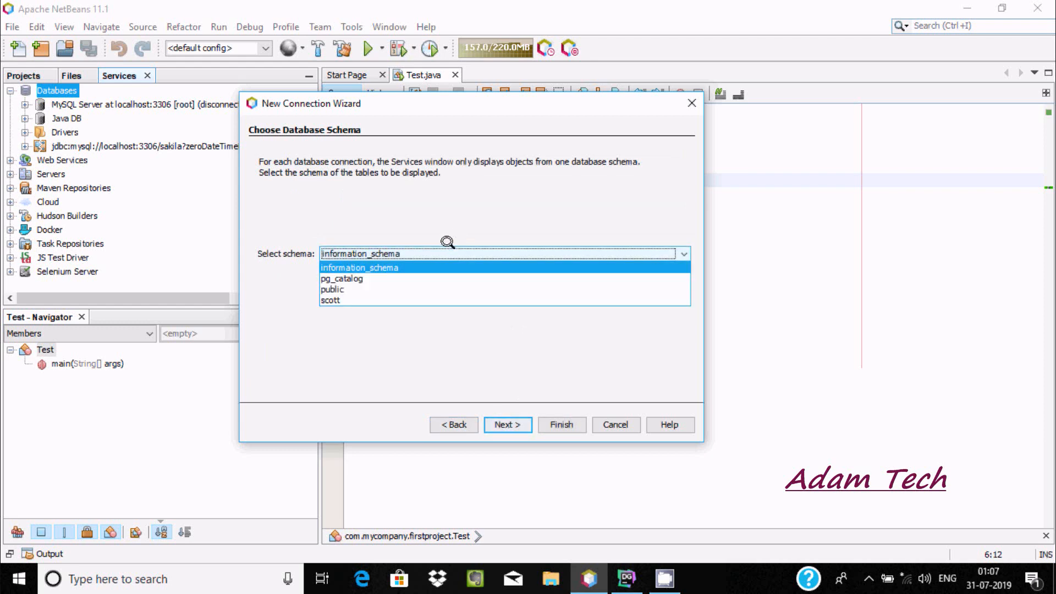
mouse_move(342, 289)
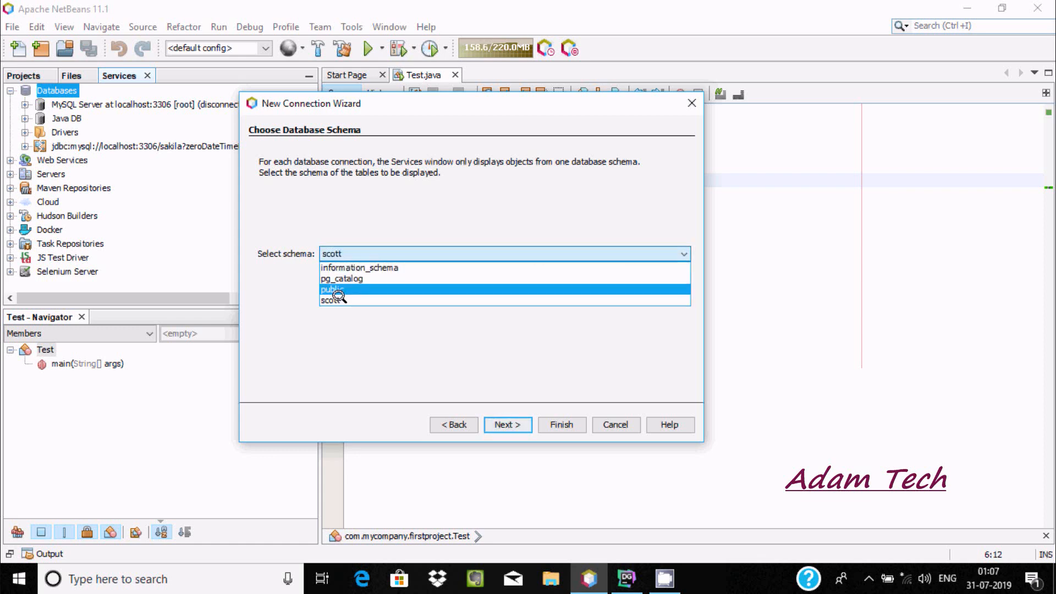
click(331, 290)
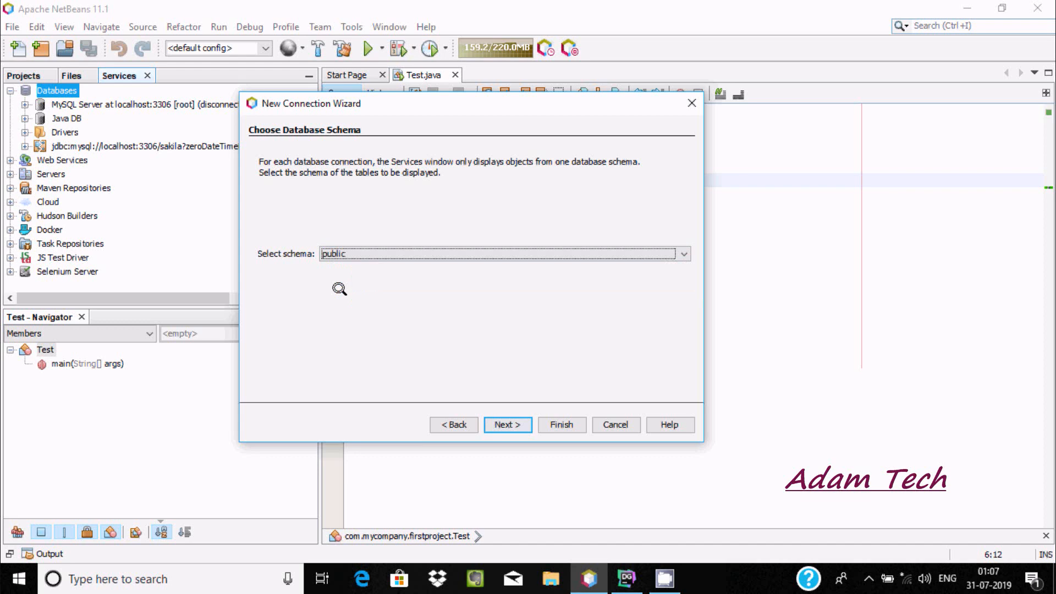
click(507, 424)
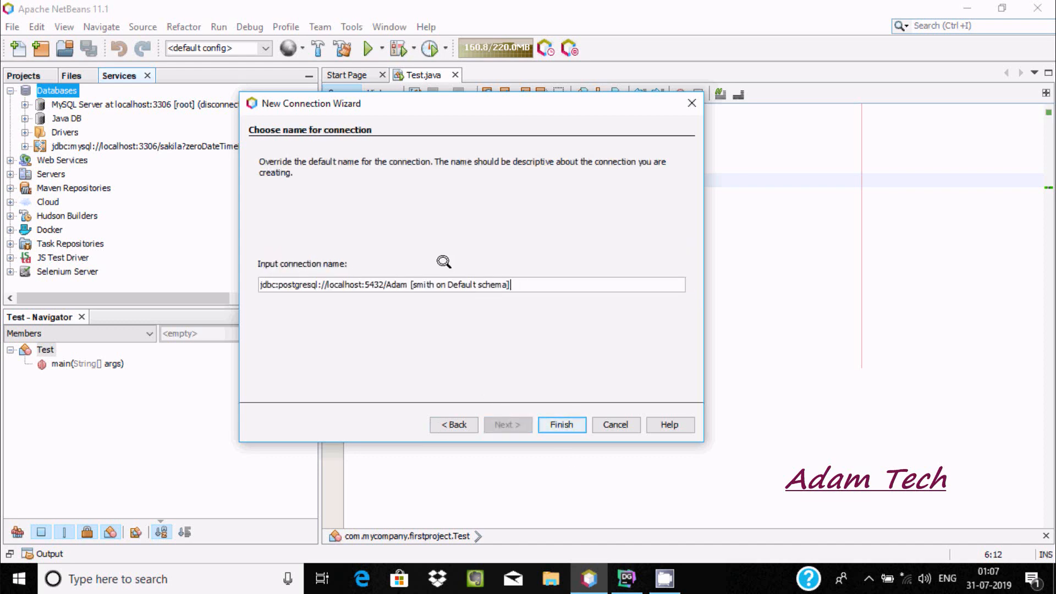
click(561, 425)
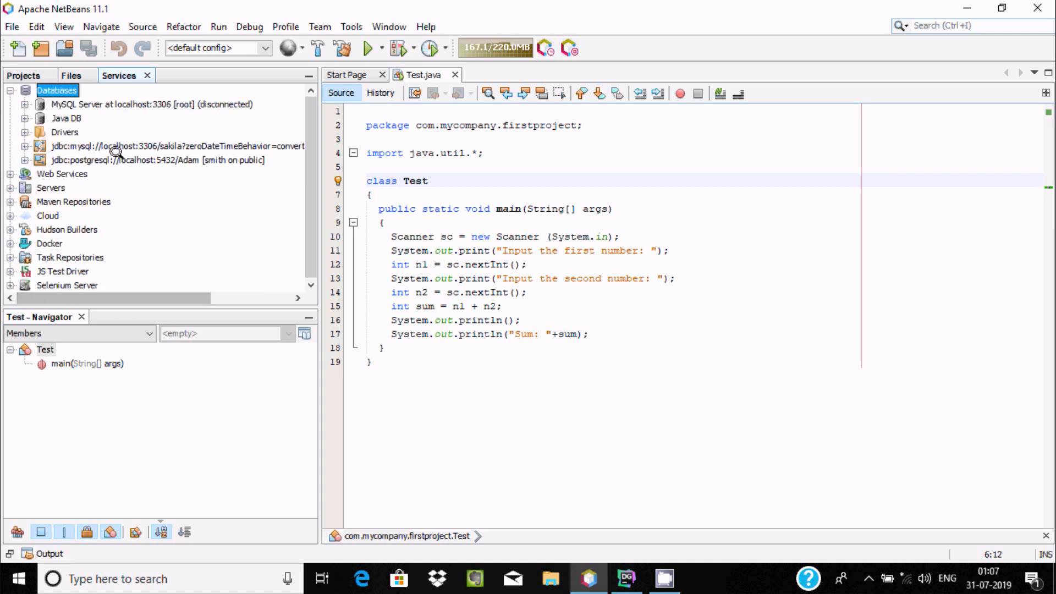
Step: Expand the Adam connection's public tables and views, Other schemas and the scott schema
click(28, 159)
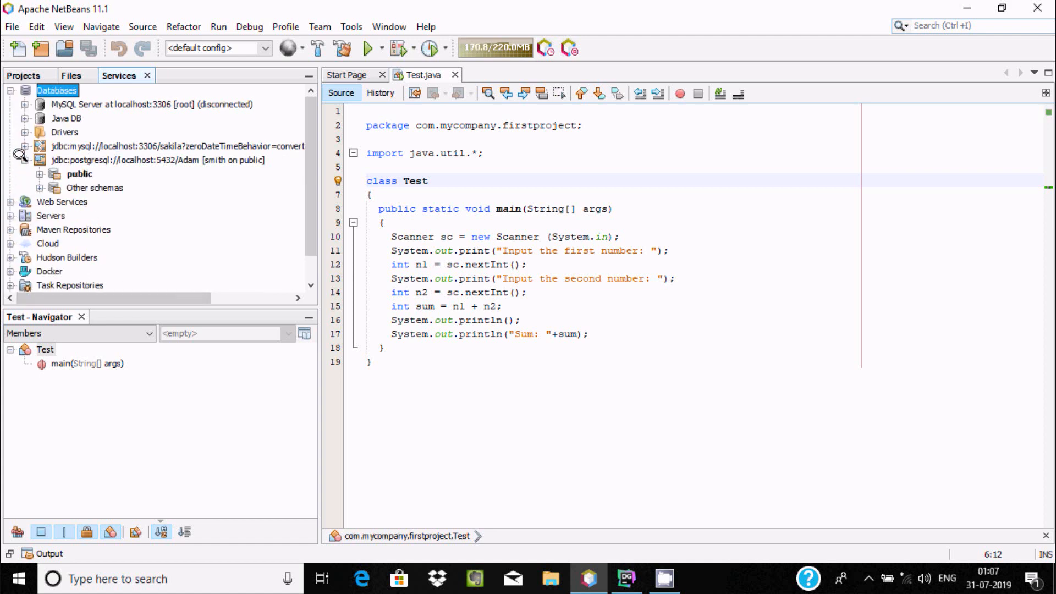
click(40, 174)
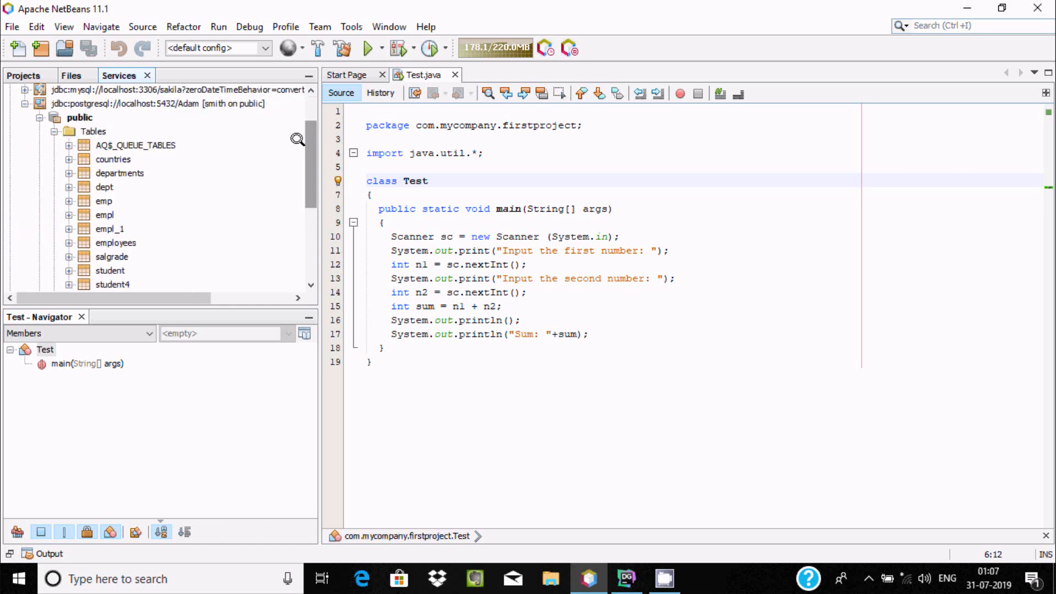
scroll(down, 3)
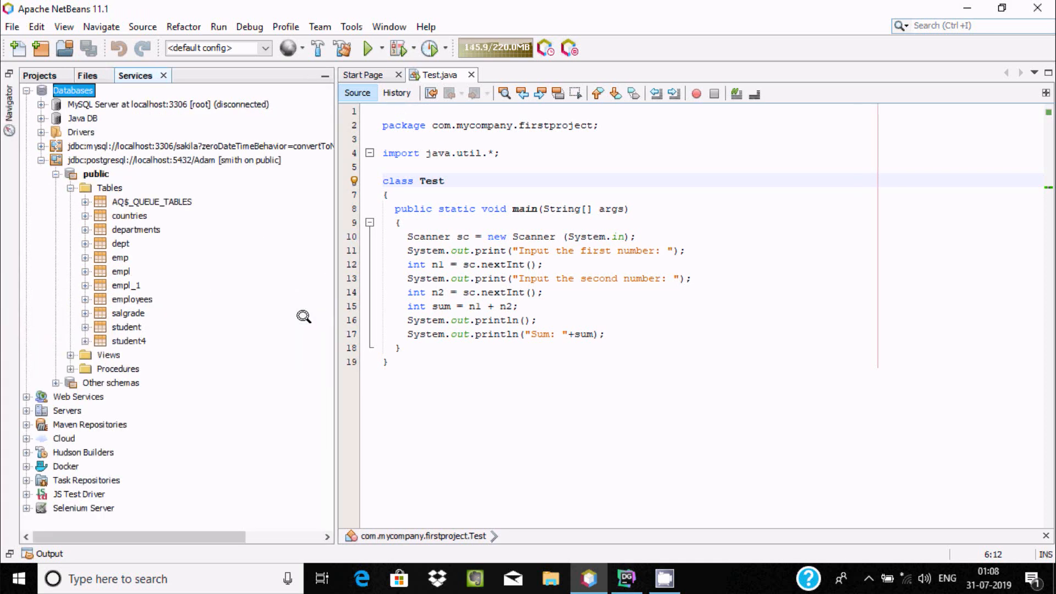
mouse_move(143, 250)
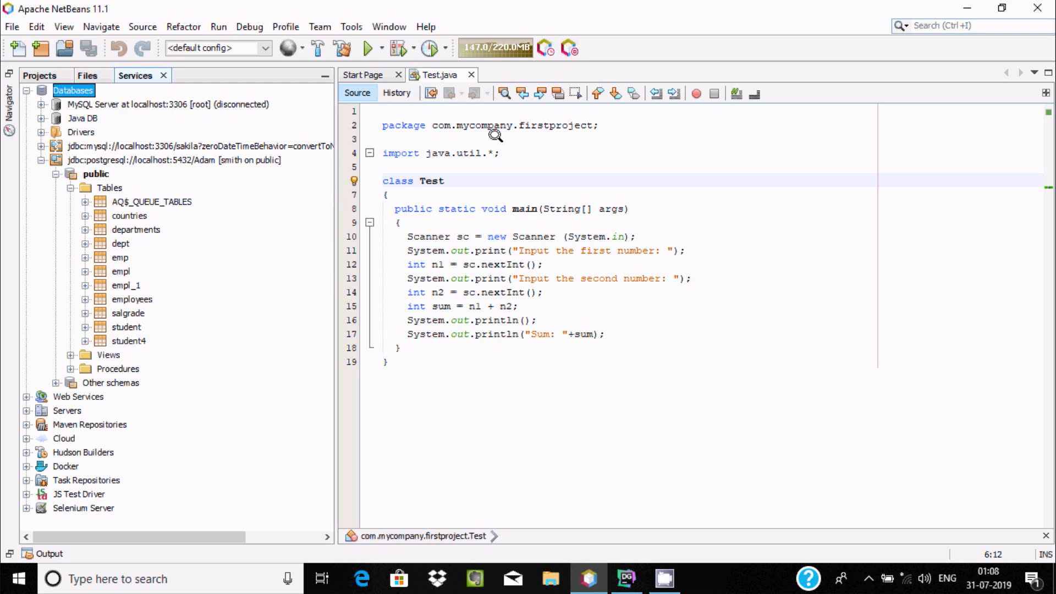
mouse_move(57, 185)
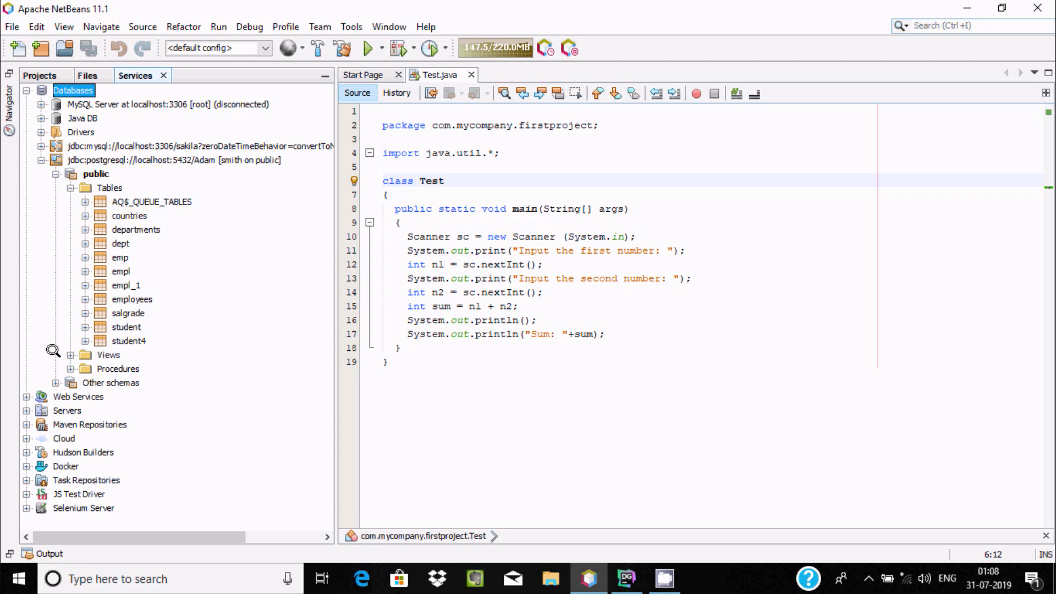
click(71, 383)
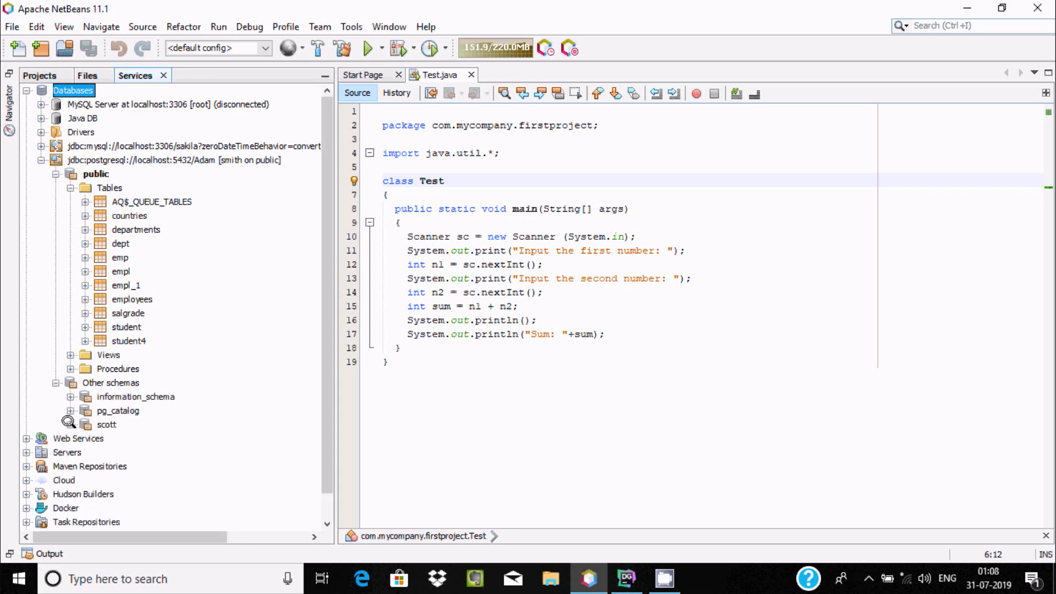
click(71, 425)
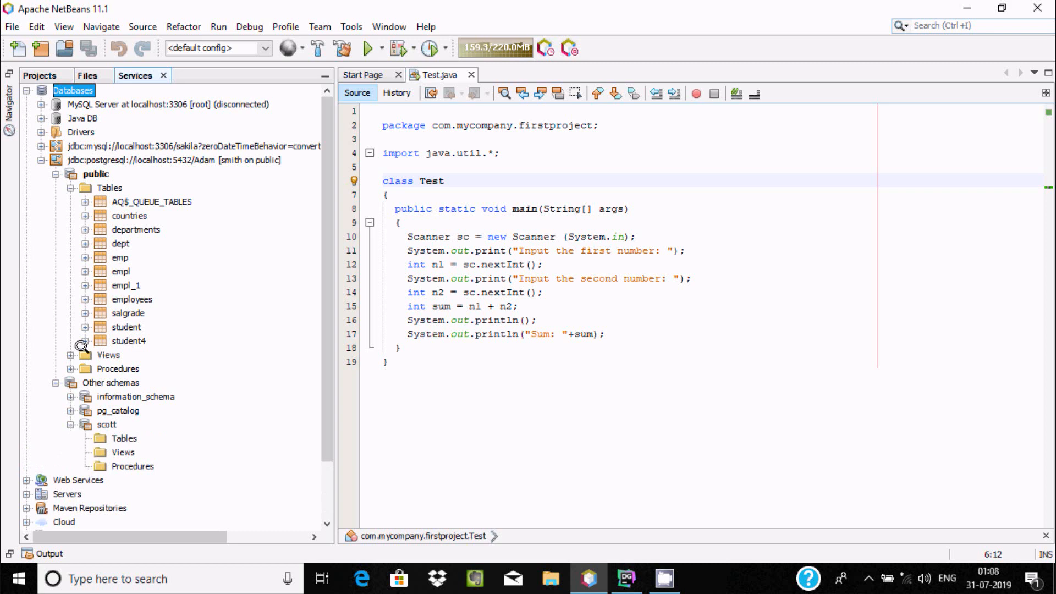
click(70, 356)
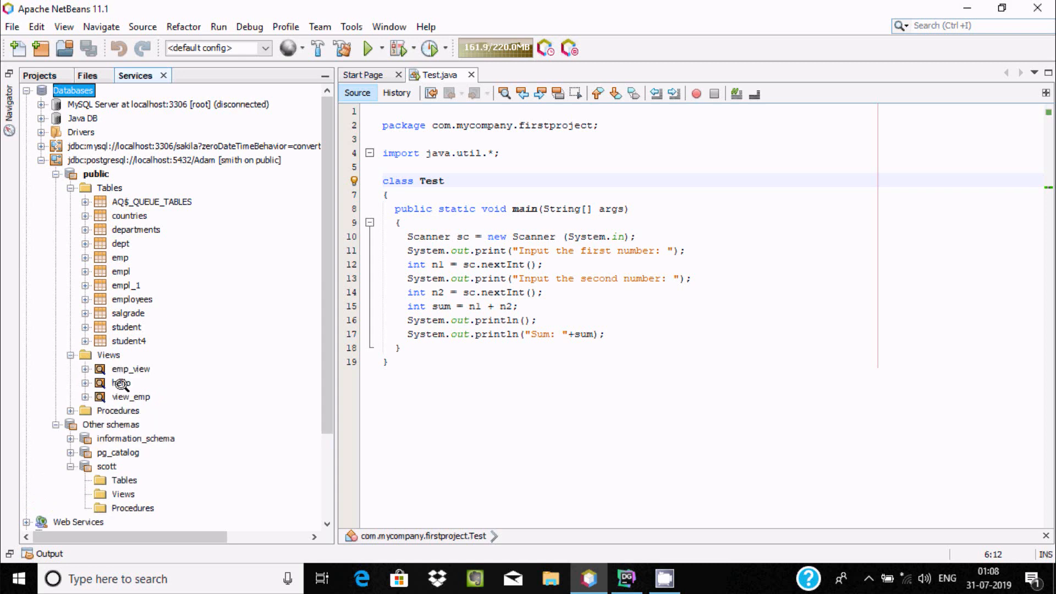
mouse_move(111, 368)
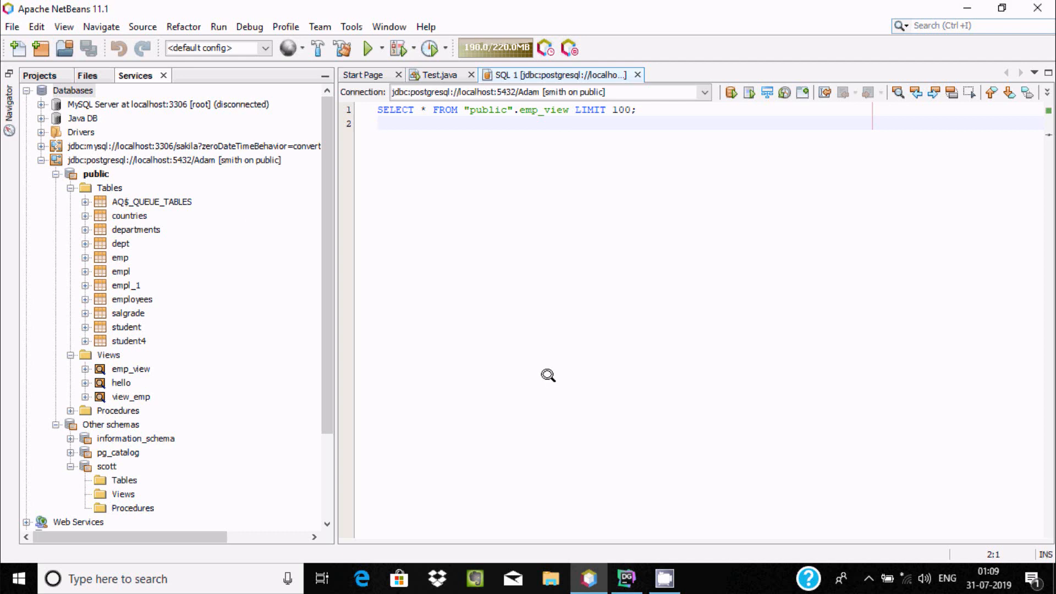
mouse_move(536, 333)
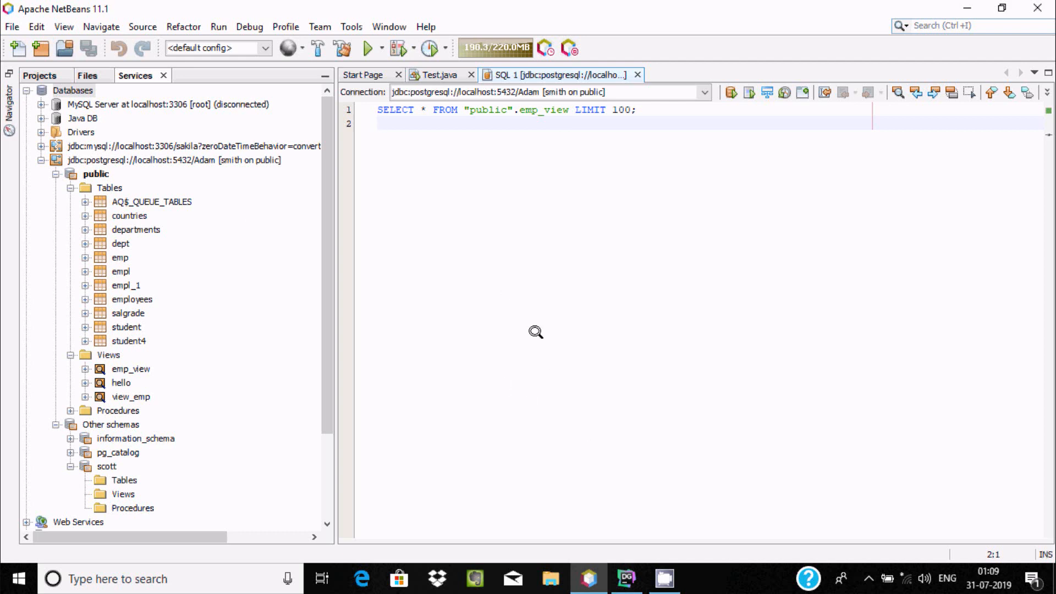
mouse_move(535, 324)
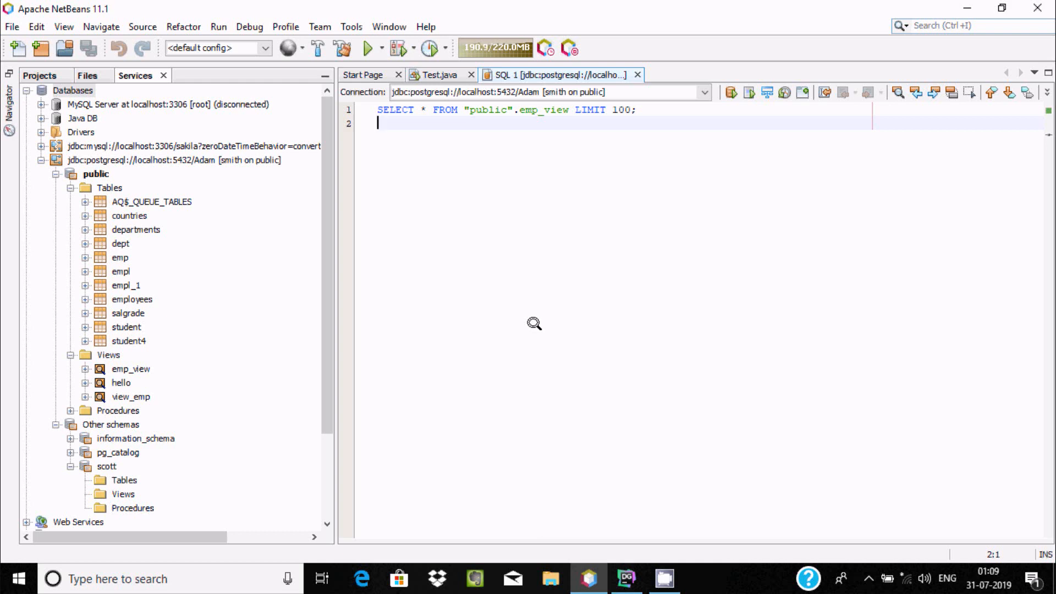
mouse_move(469, 246)
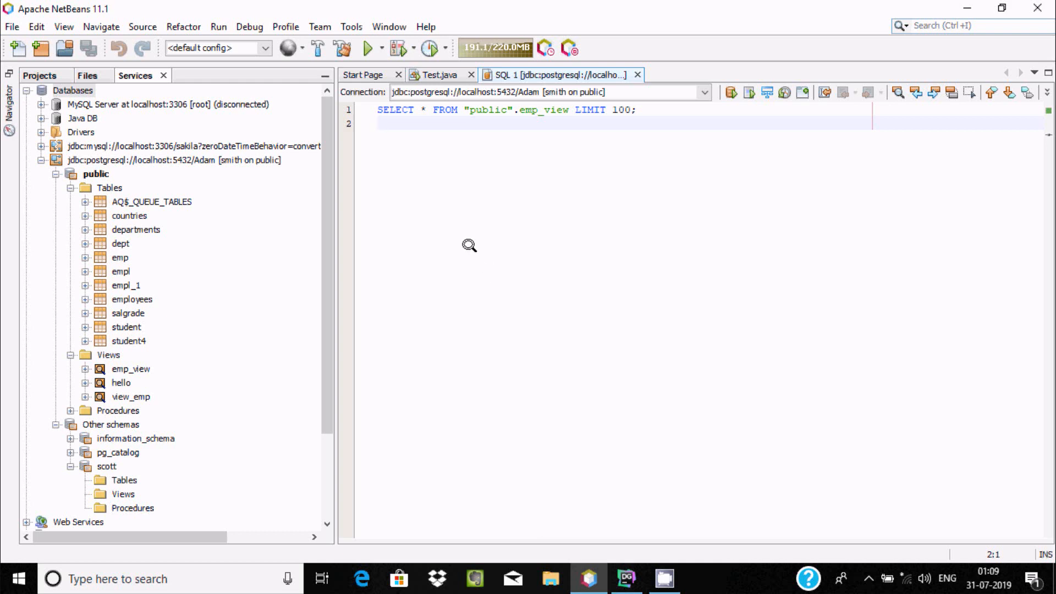